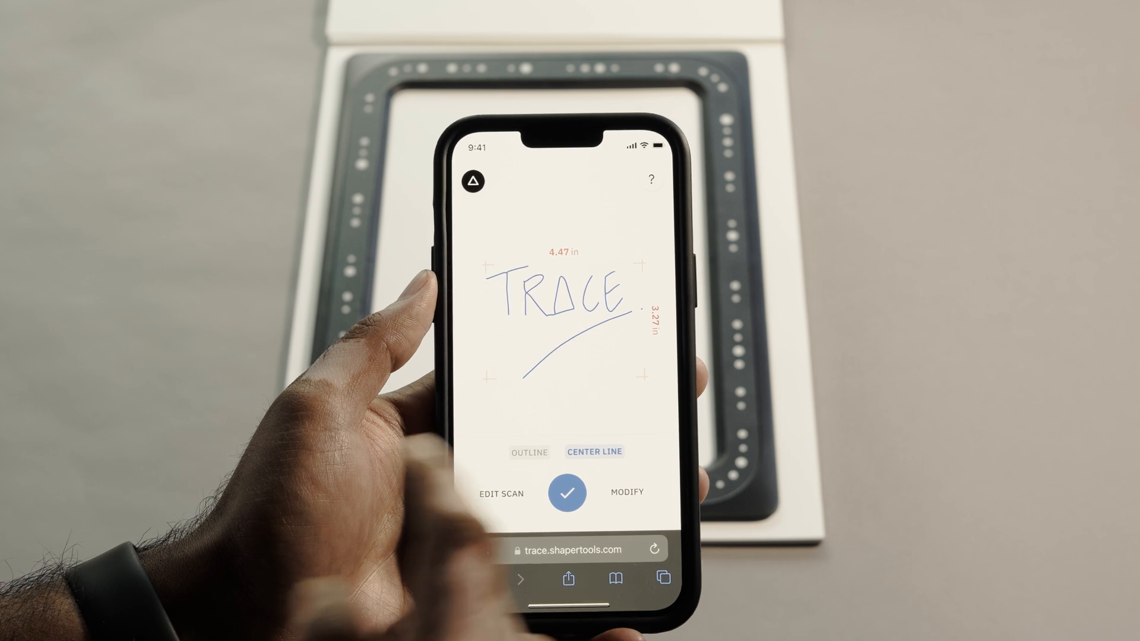
Step: Switch the TRACE lettering trace from center line to outline mode and confirm it
{"action": "left_click", "coordinate": [529, 451]}
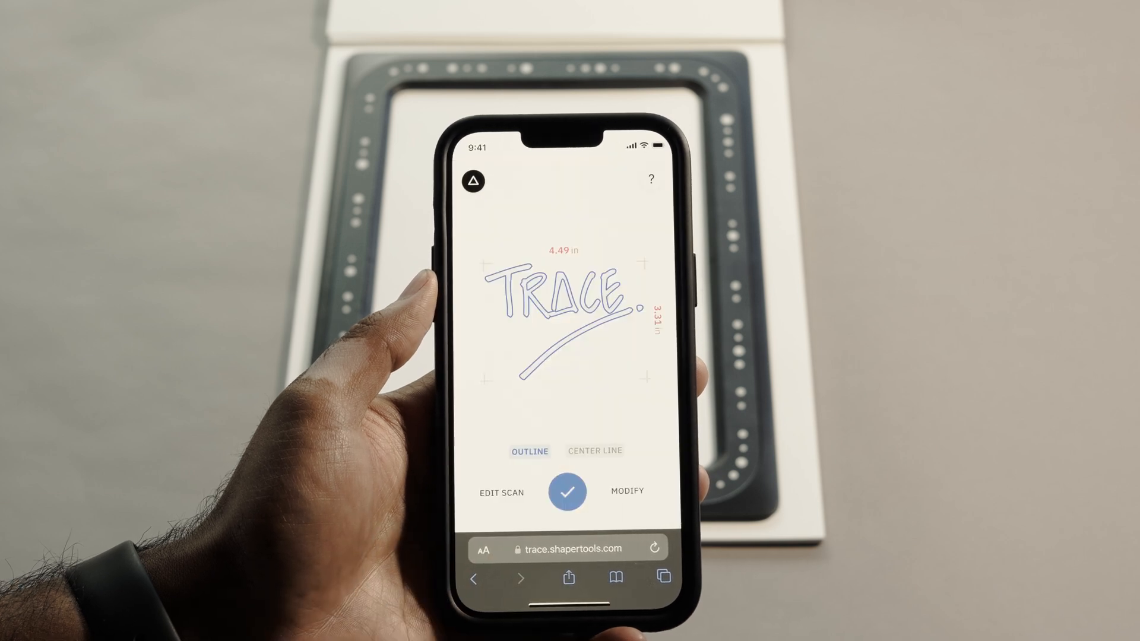
{"action": "left_click", "coordinate": [627, 491]}
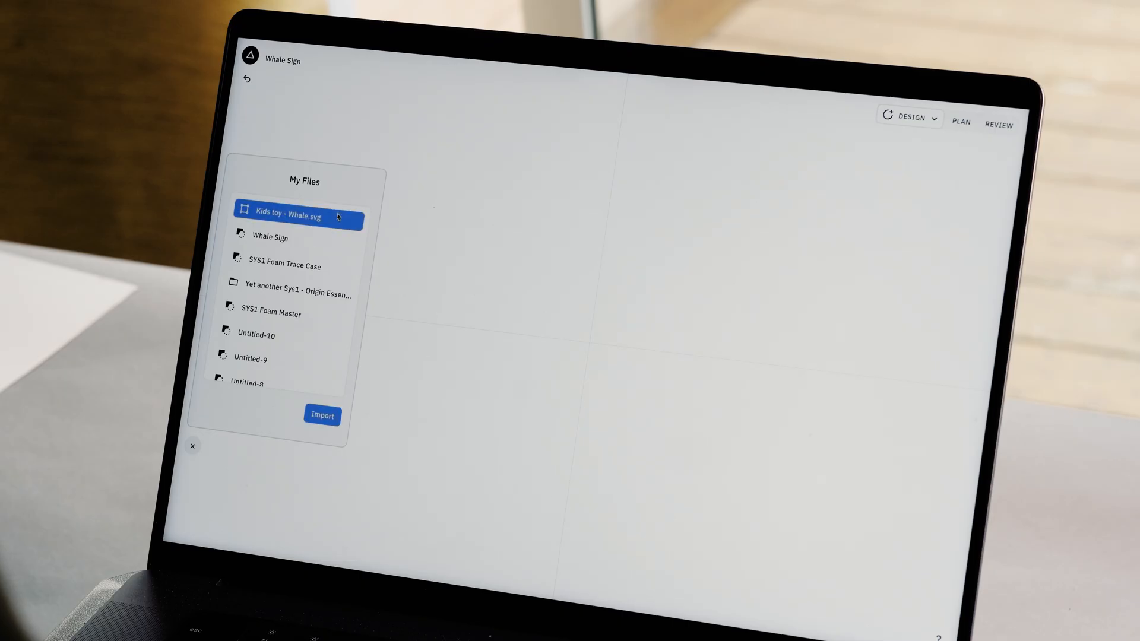
Step: Import Kids toy - Whale.svg from My Files into the import preview
{"action": "left_click", "coordinate": [321, 415]}
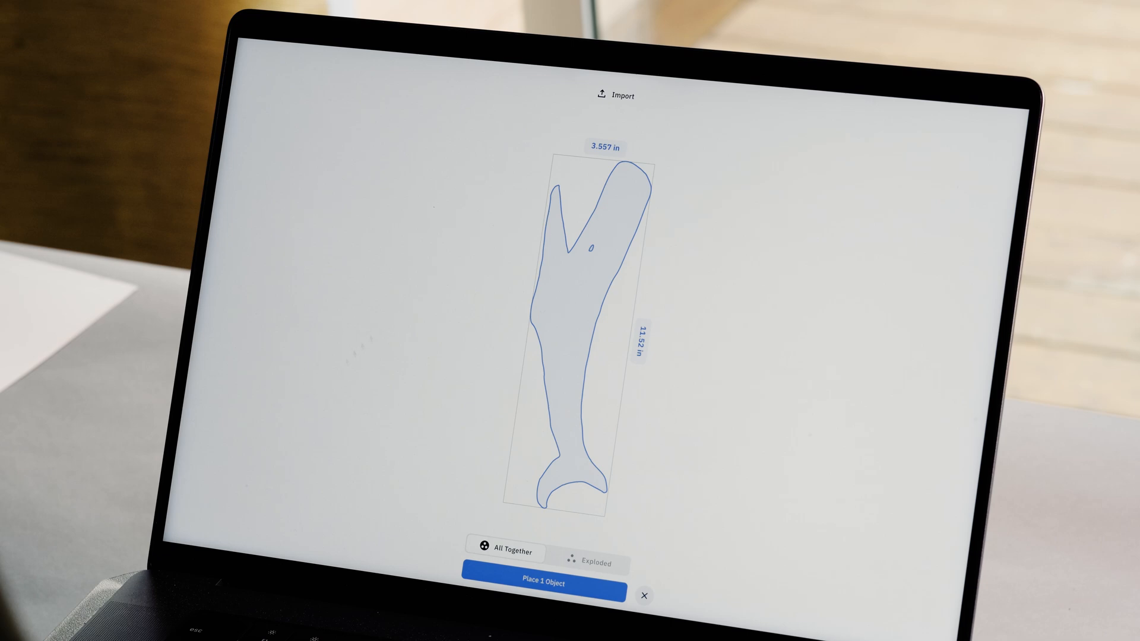